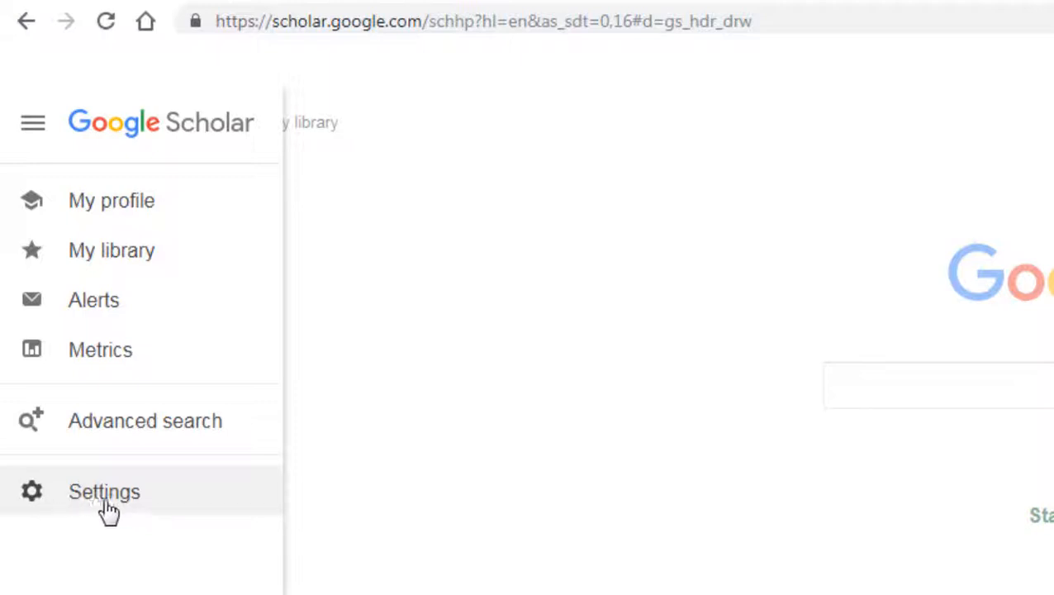
# - Reach the Library links page of the Scholar settings
pyautogui.click(105, 491)
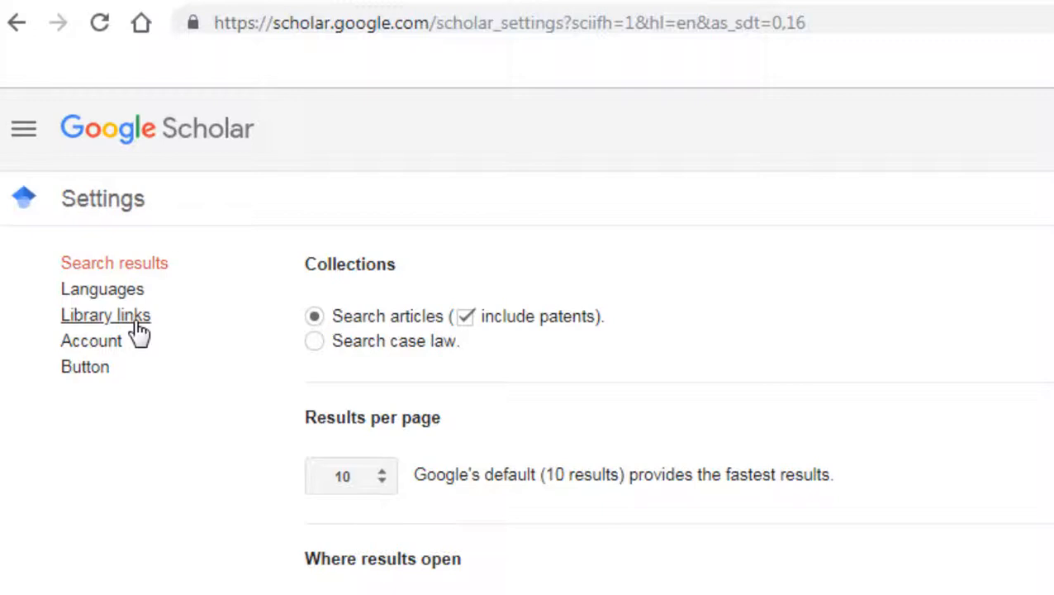
pyautogui.click(105, 314)
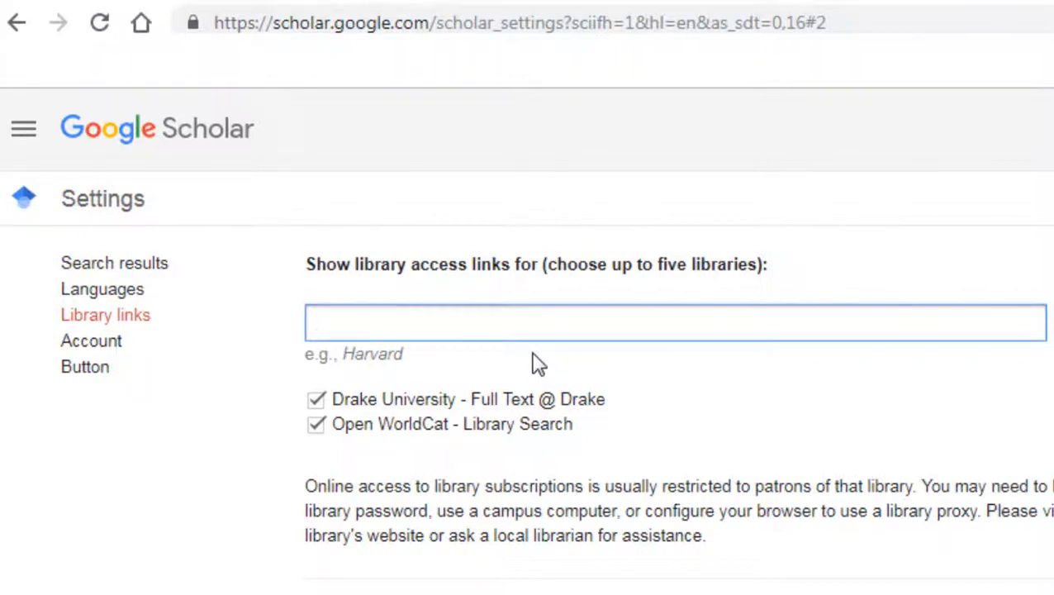
# - Enter 'Drake University - Full Text @ Drake' as the library and keep it checked
pyautogui.write('Drake University - Full Text @ Drake')
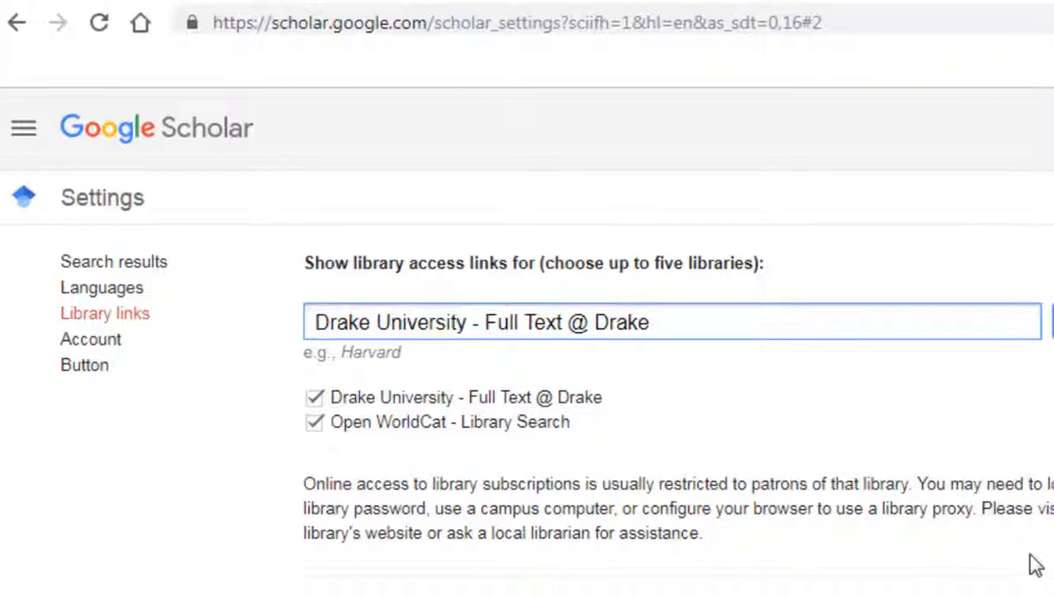
pyautogui.click(668, 403)
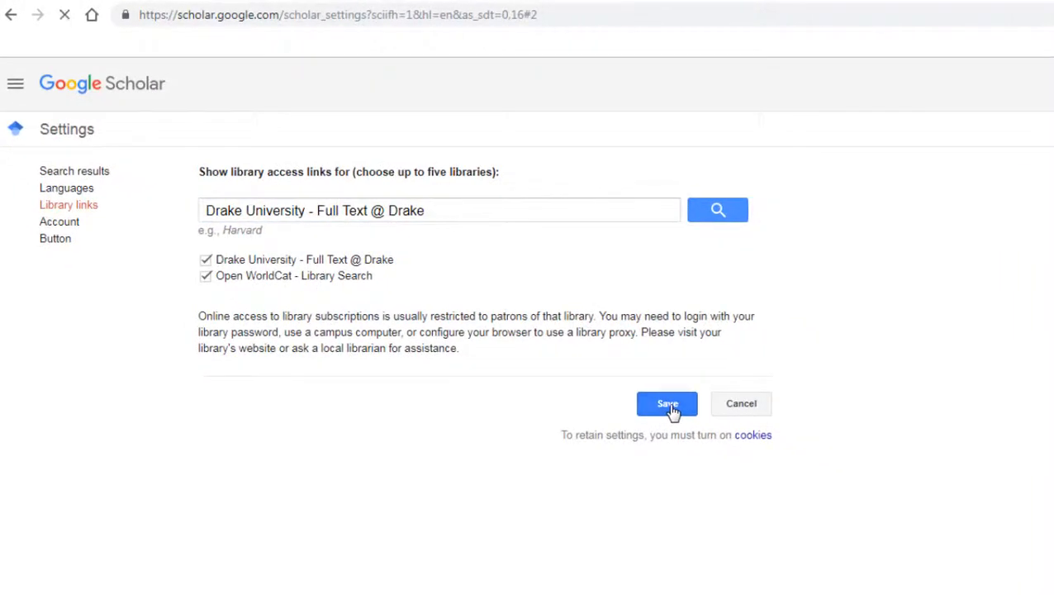
# - Save the Drake link and search 'owl populations' to get results with Full Text @ Drake links
pyautogui.click(668, 403)
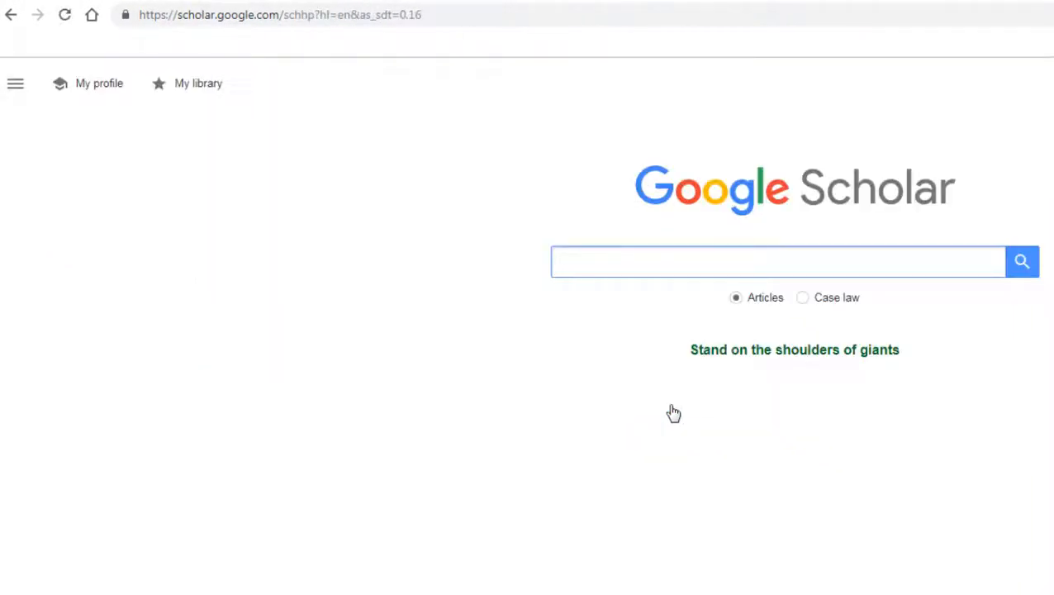
pyautogui.write('owl')
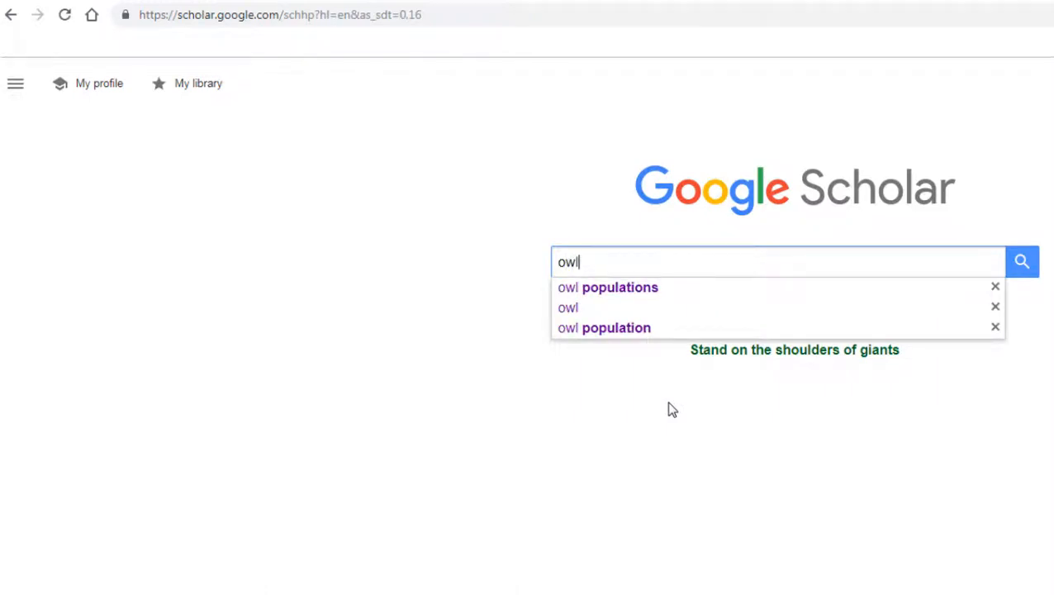
pyautogui.click(608, 288)
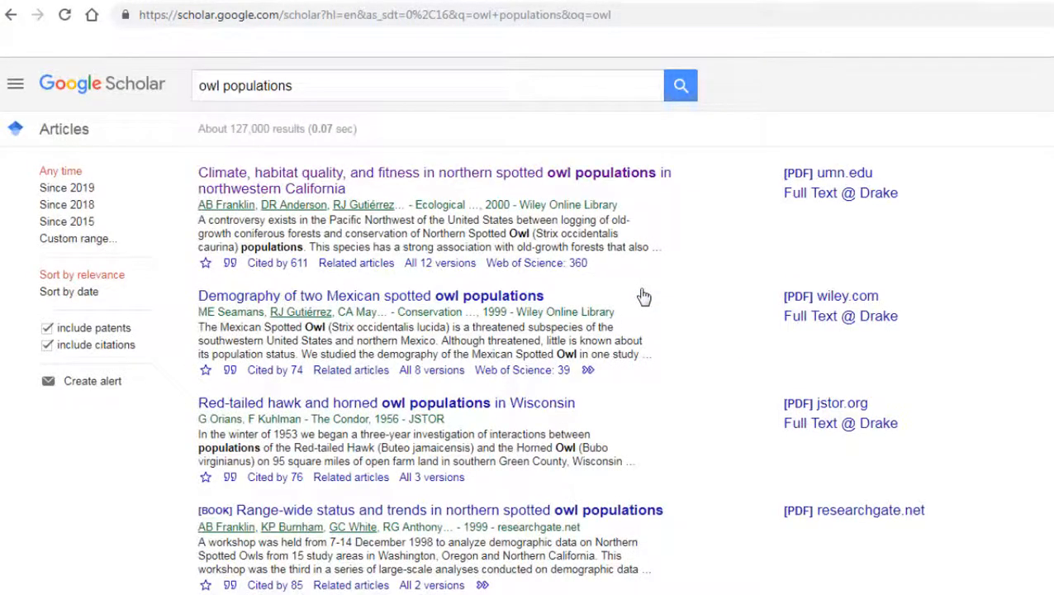
pyautogui.moveTo(504, 190)
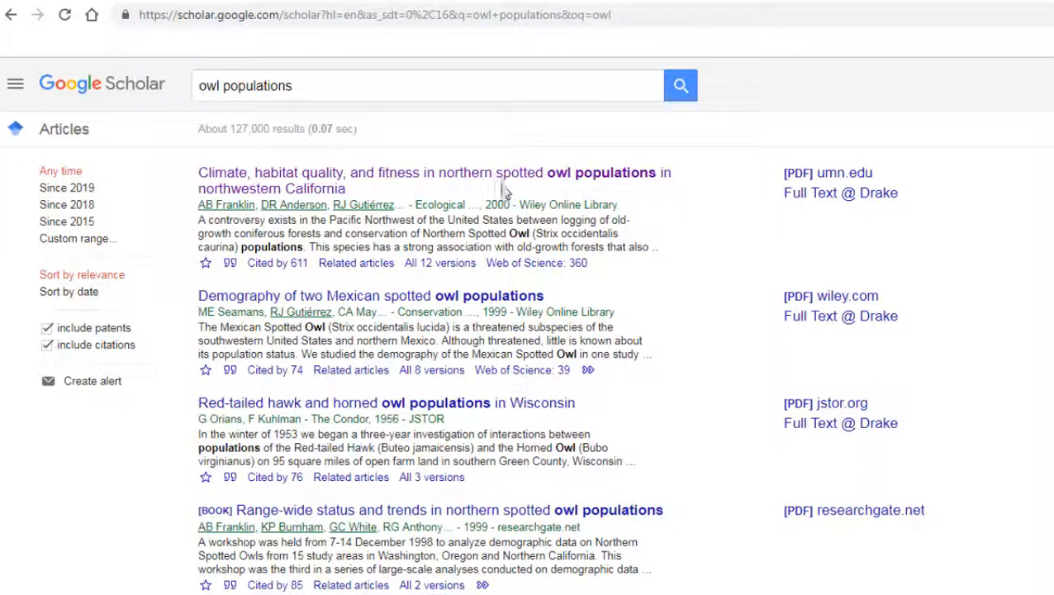
pyautogui.moveTo(496, 180)
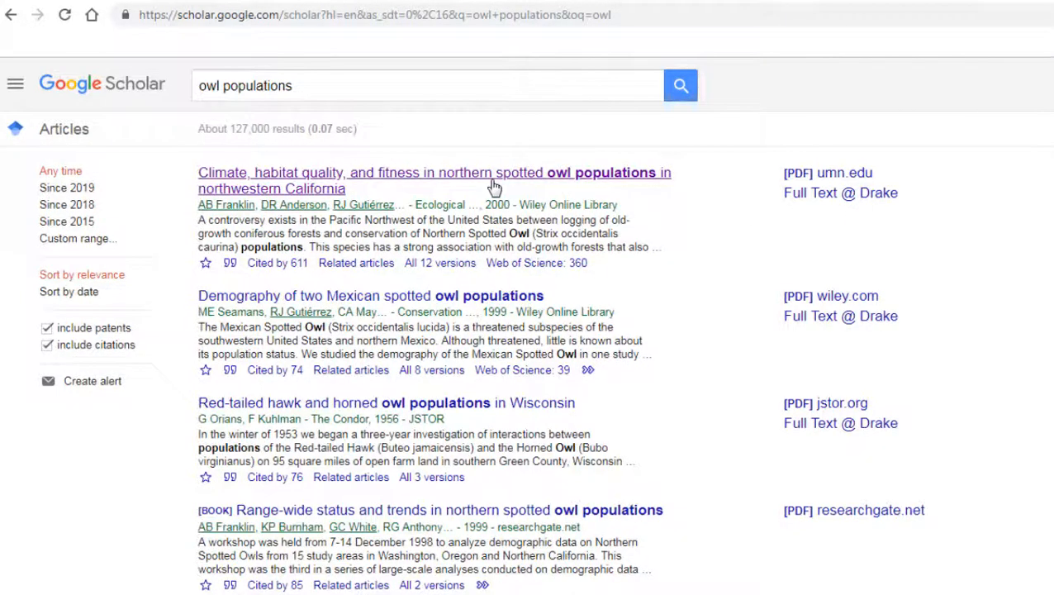